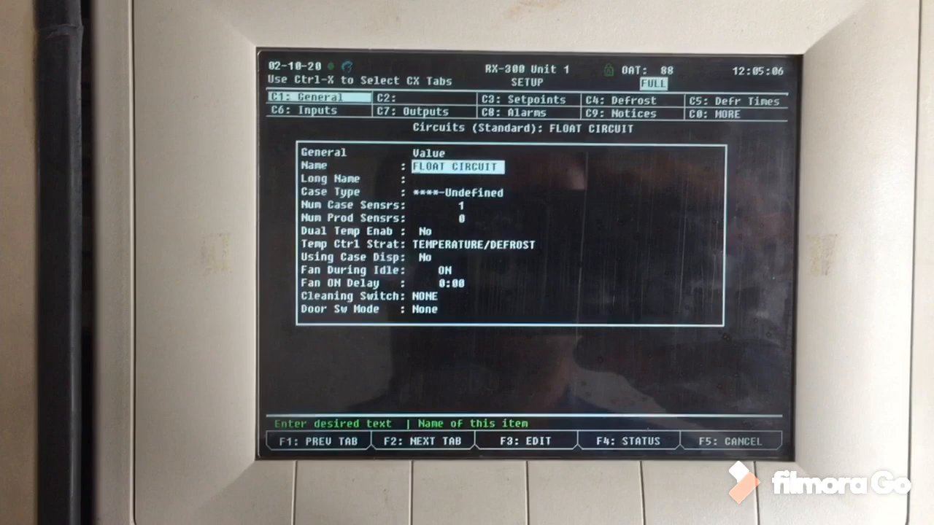
- Open the FLOAT1 flexible combiner setup on its C4: Output Eq tab
click(523, 100)
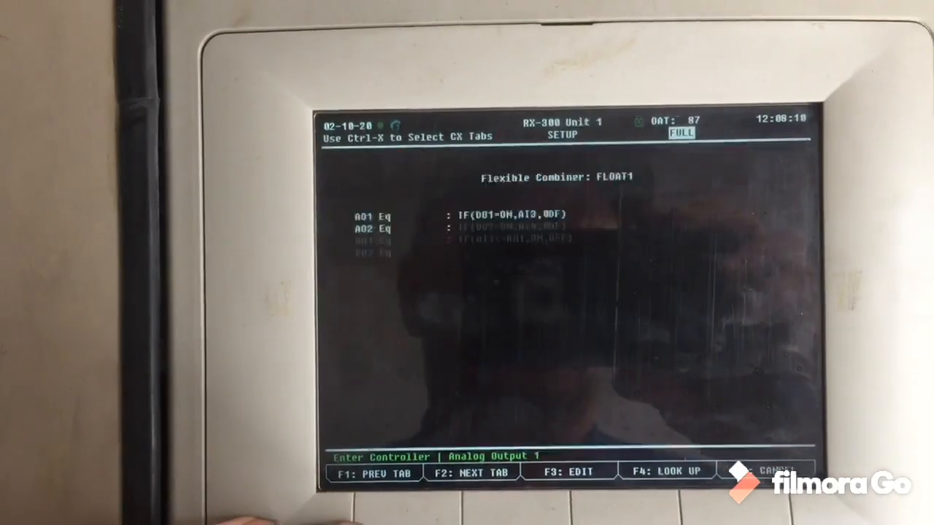
- Advance FLOAT1 to its C7: Eq Errors tab, then bring up ROOM 1 AVG TMP settings
click(568, 472)
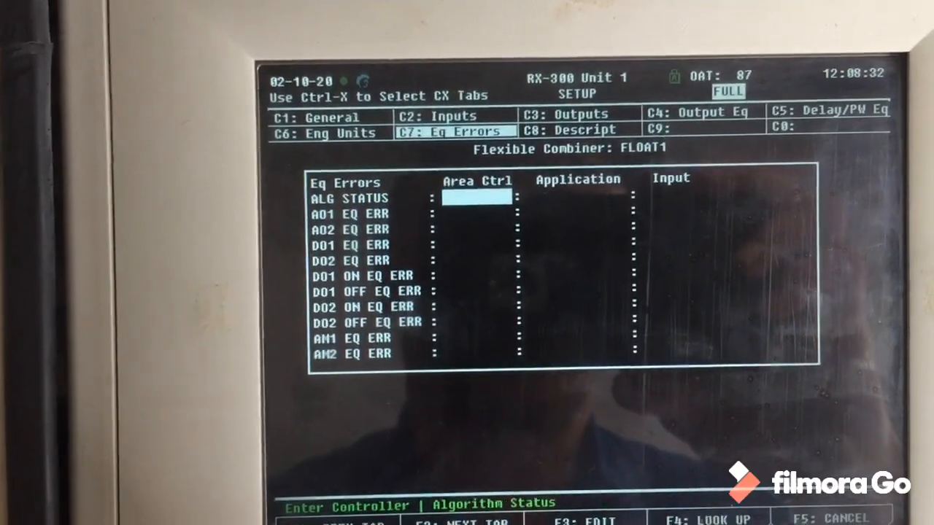
click(315, 117)
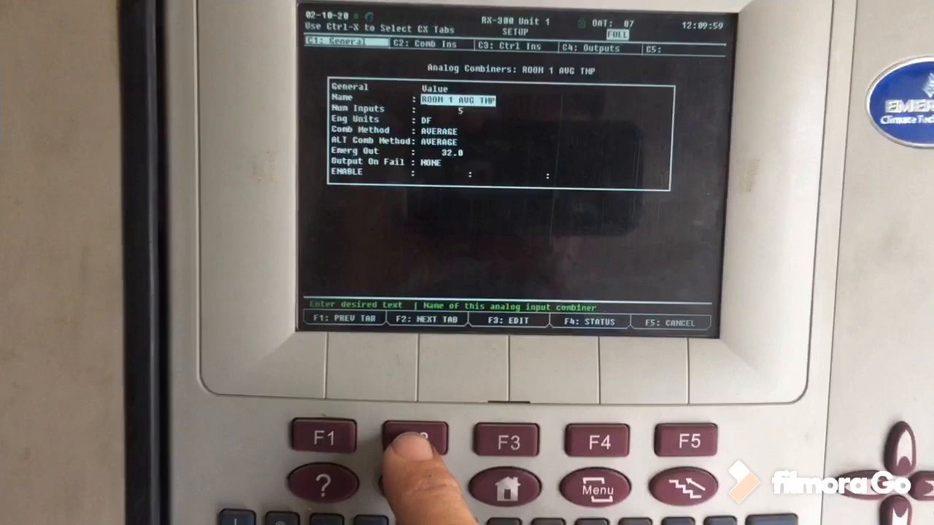
- Select ROOM 2 AVG TMP in Analog Combiners and view its status, output 44.8
click(416, 437)
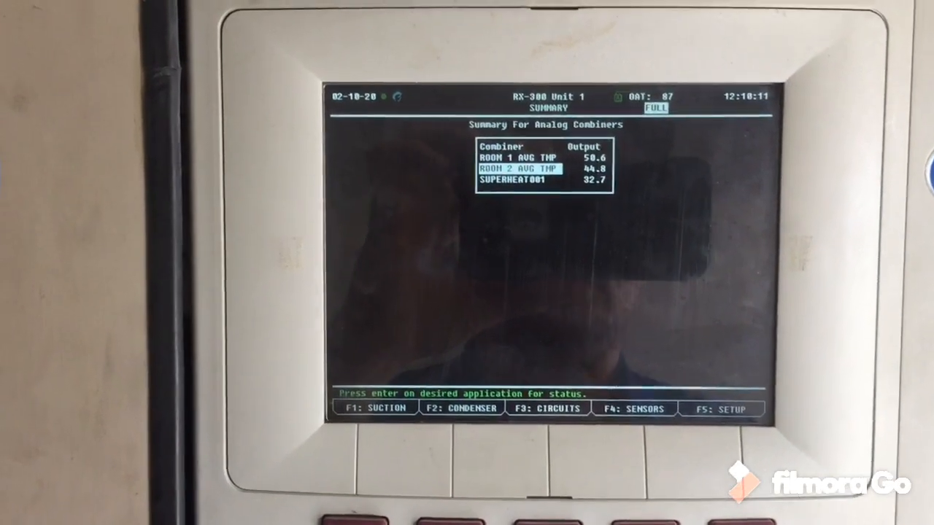
key(enter)
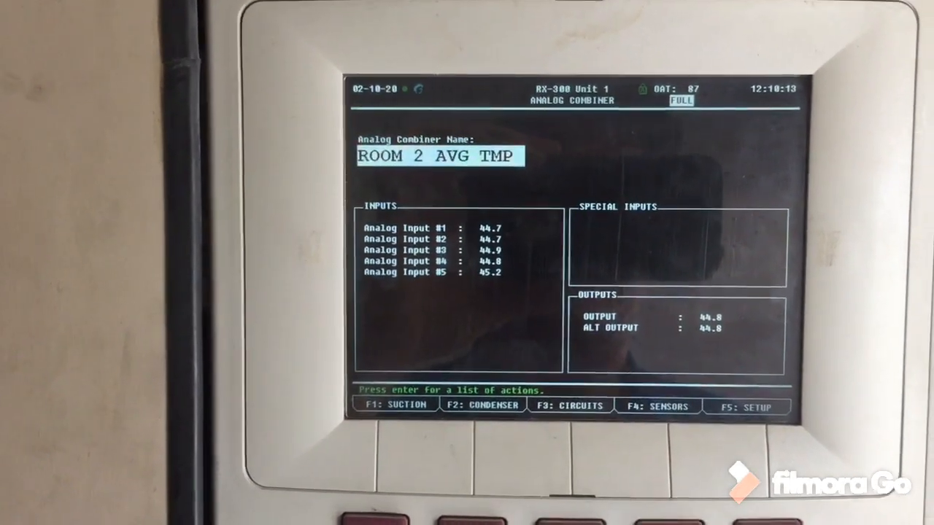